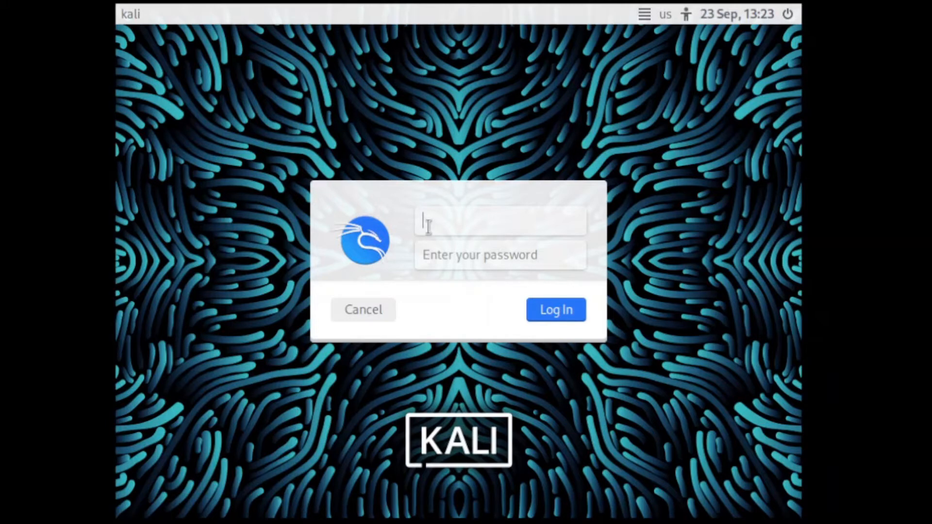
- Attempt a login as user kali with a guessed password, which is rejected as incorrect
type("kali")
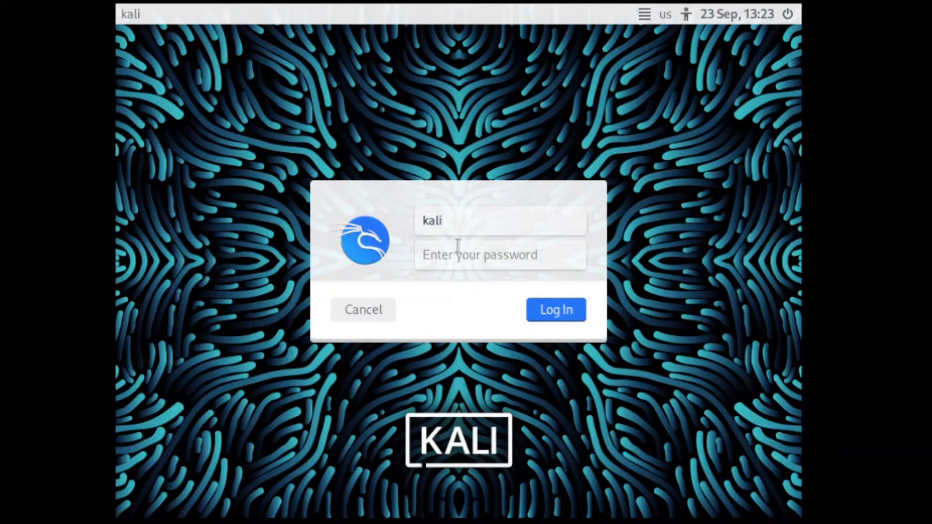
left_click(500, 255)
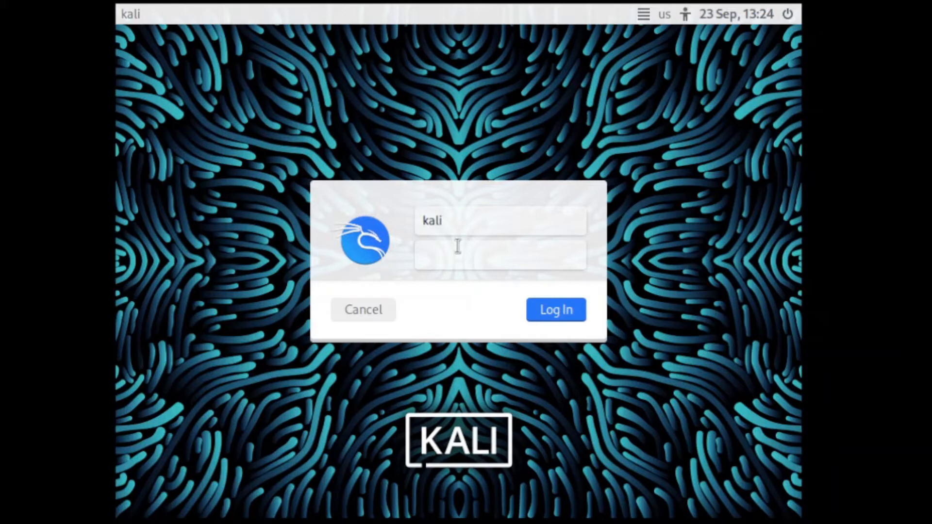
type("k")
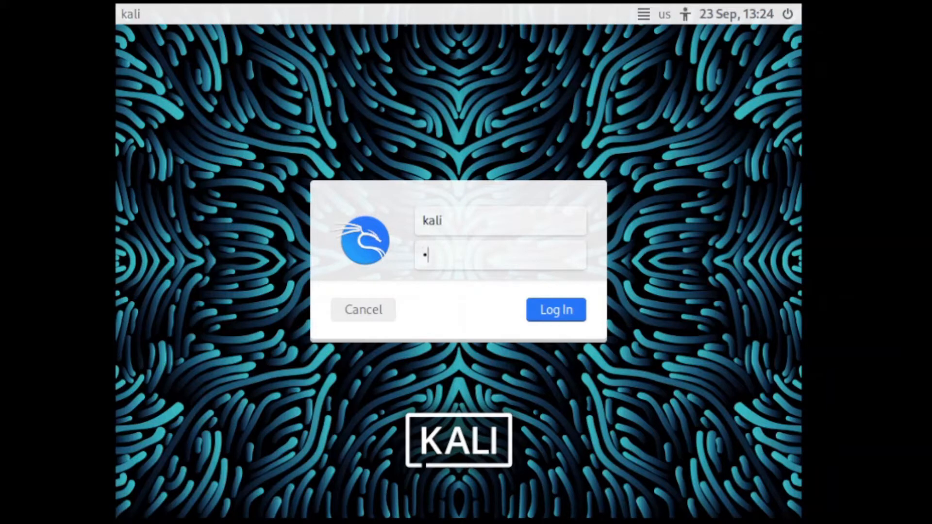
left_click(555, 310)
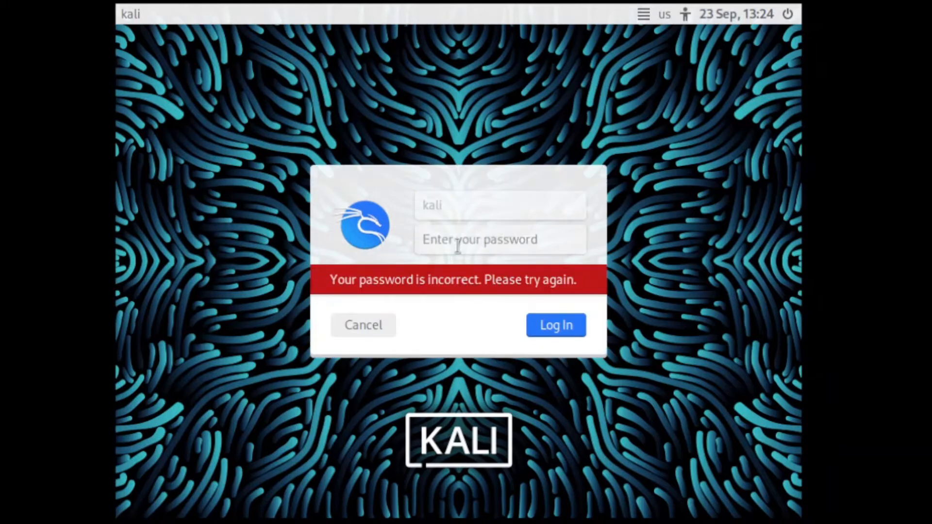
left_click(499, 239)
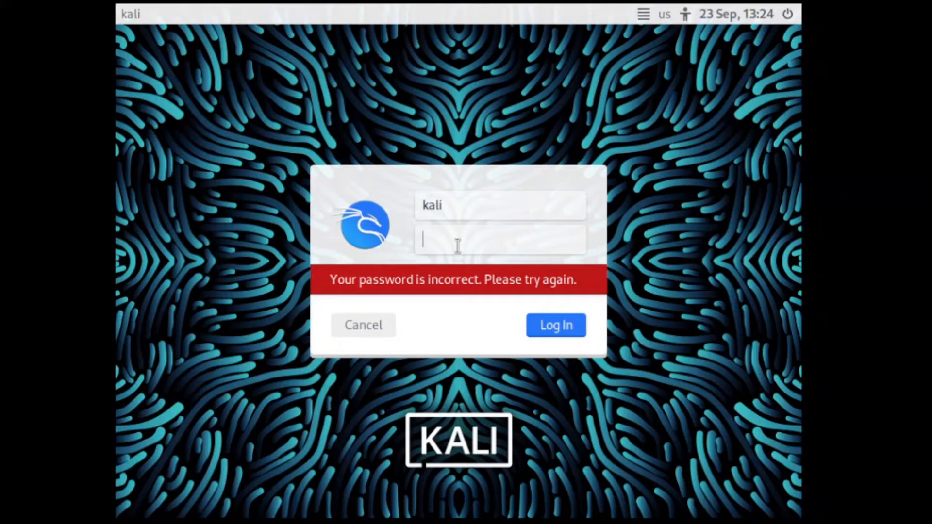
mouse_move(514, 227)
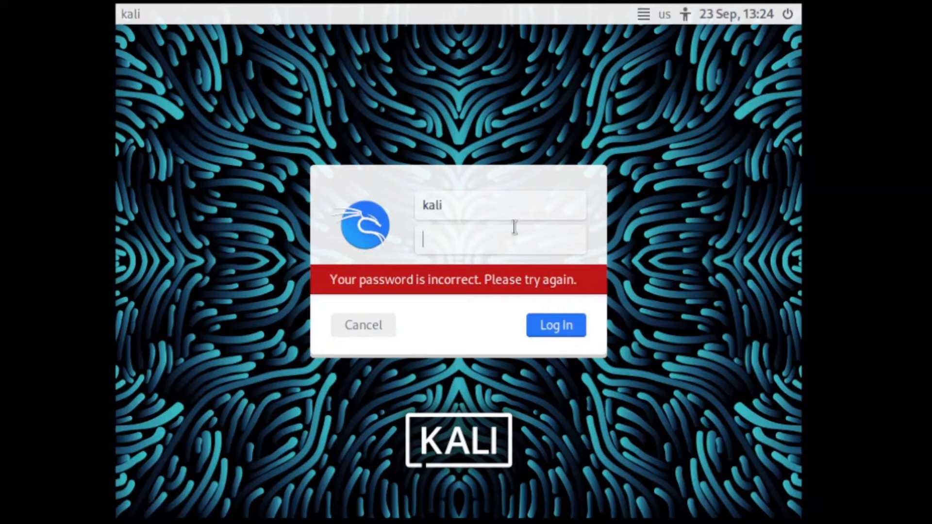
mouse_move(577, 185)
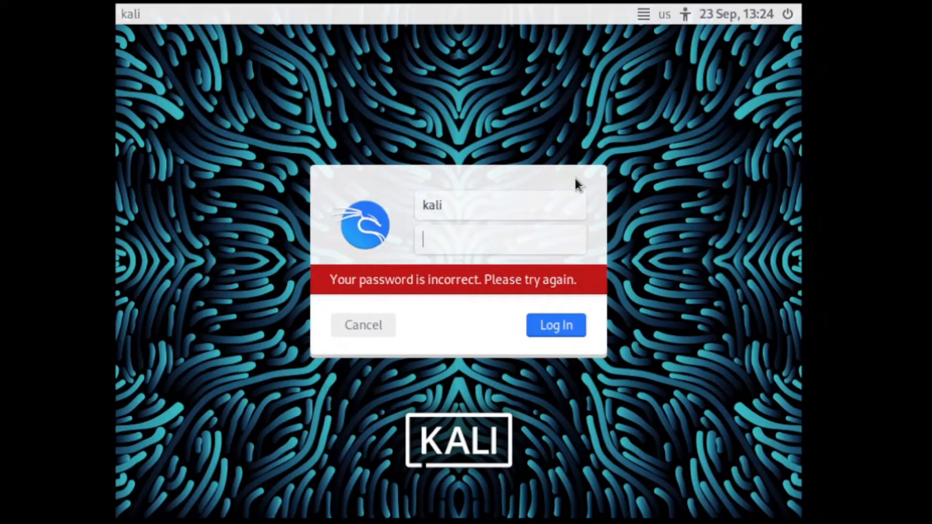
mouse_move(801, 18)
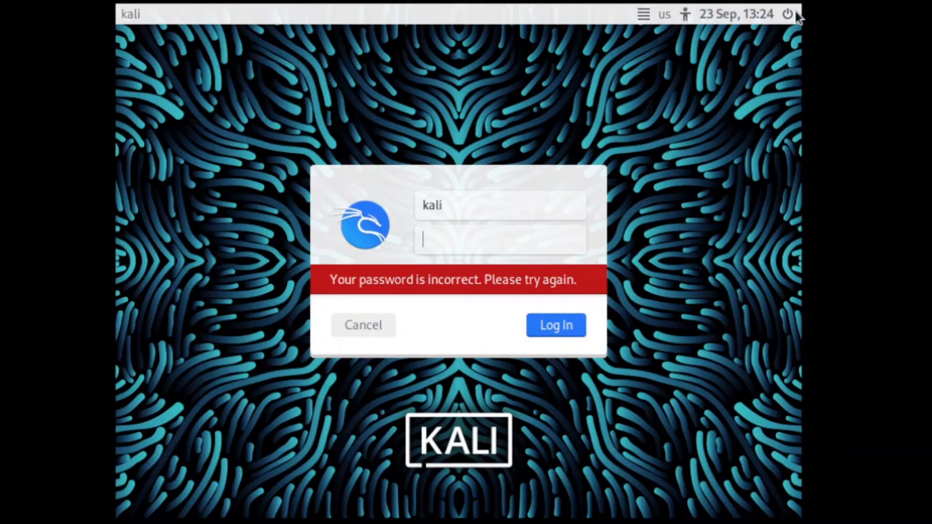
- Restart the machine from the login screen's power menu to reach the GRUB boot menu
left_click(786, 14)
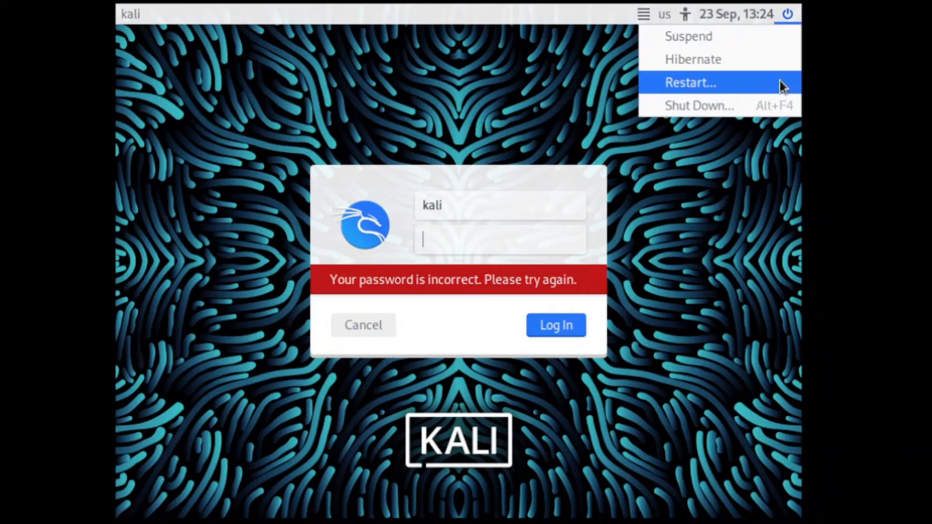
left_click(689, 81)
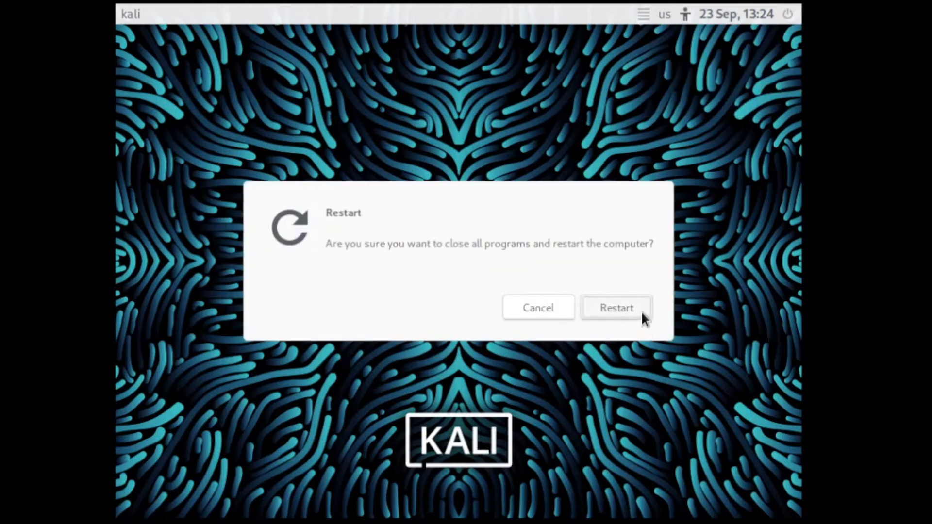
left_click(617, 307)
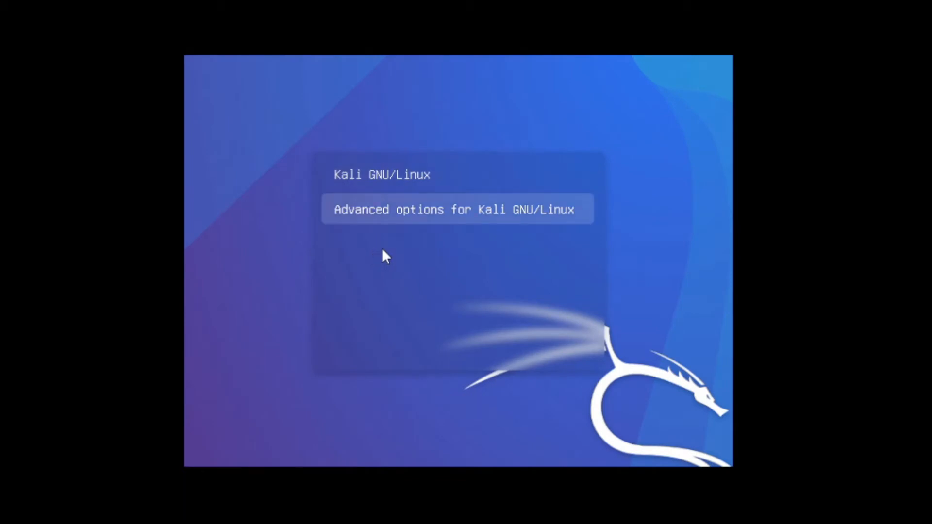
mouse_move(606, 438)
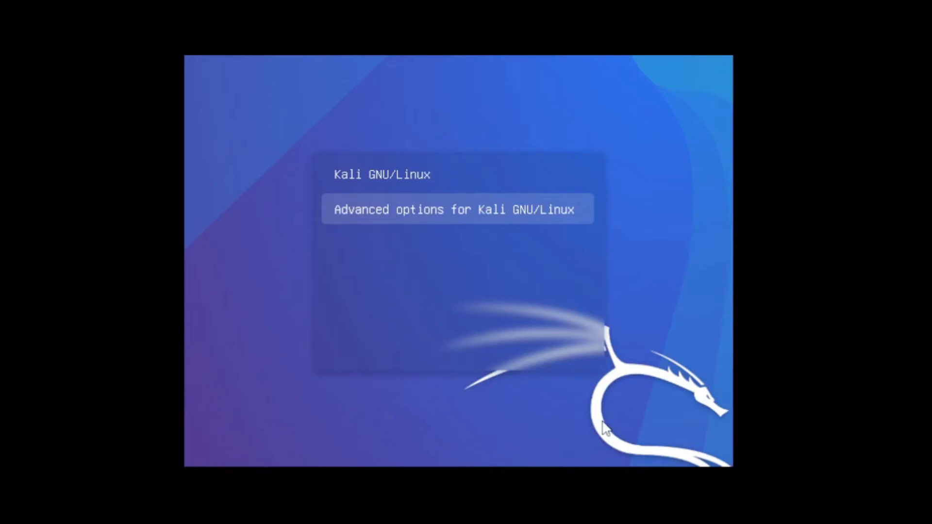
mouse_move(565, 429)
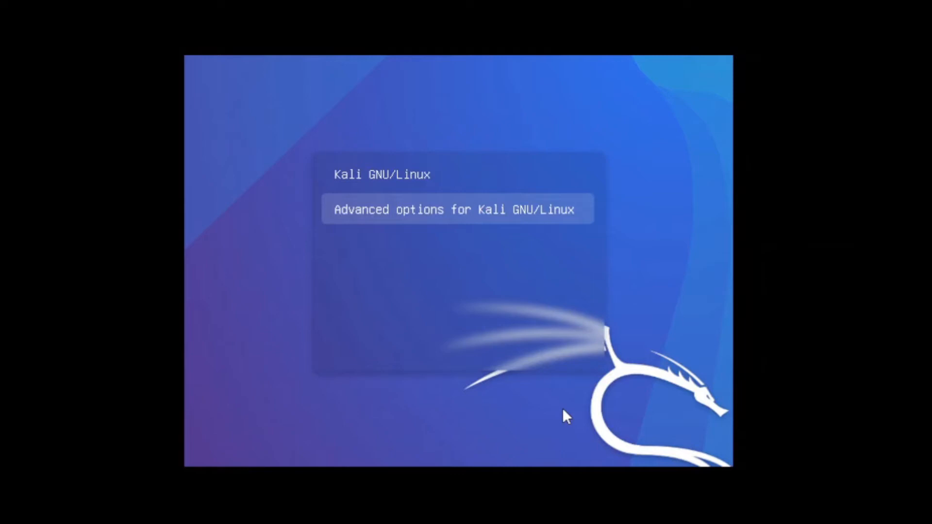
- Edit the Advanced options entry (e) and move down to the linux kernel line
key("e")
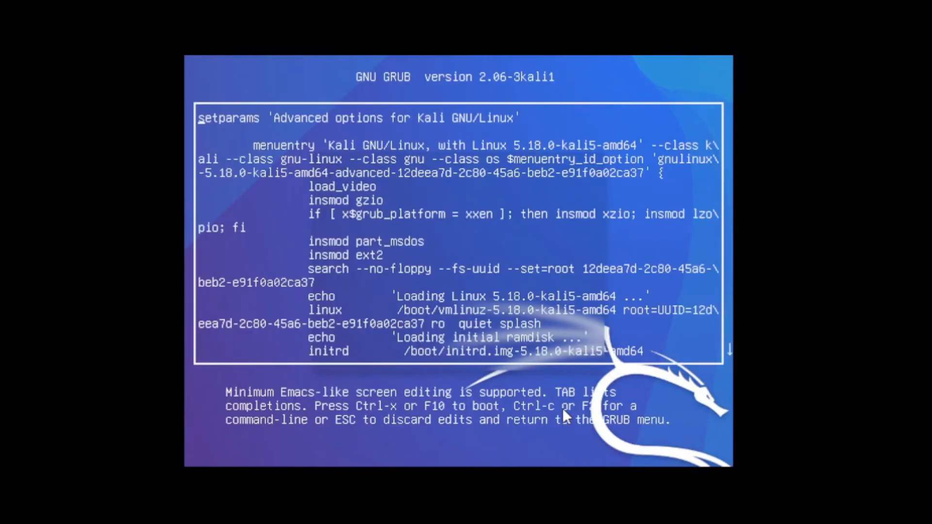
mouse_move(552, 409)
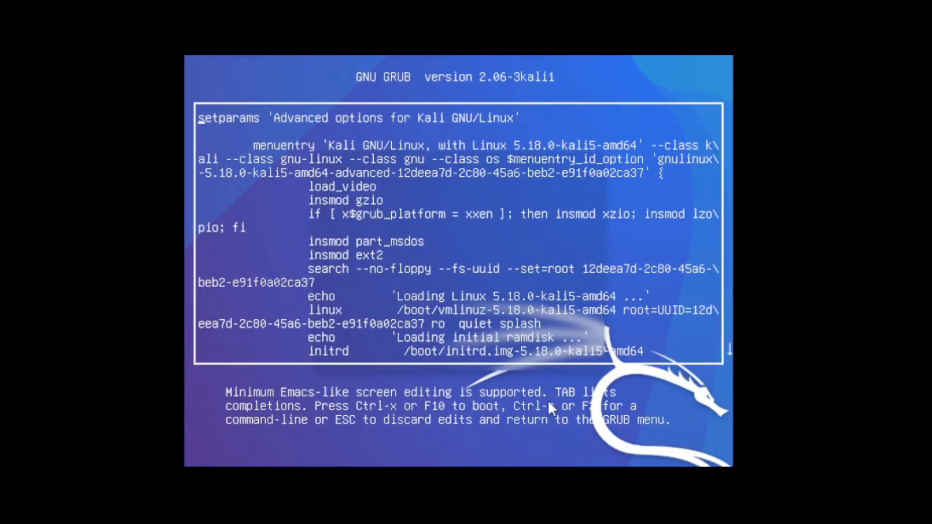
mouse_move(573, 441)
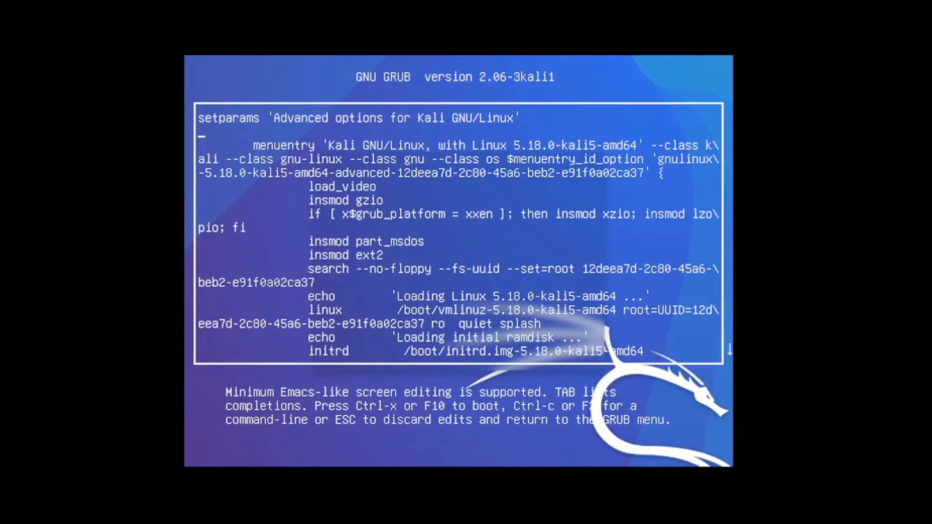
key("Down")
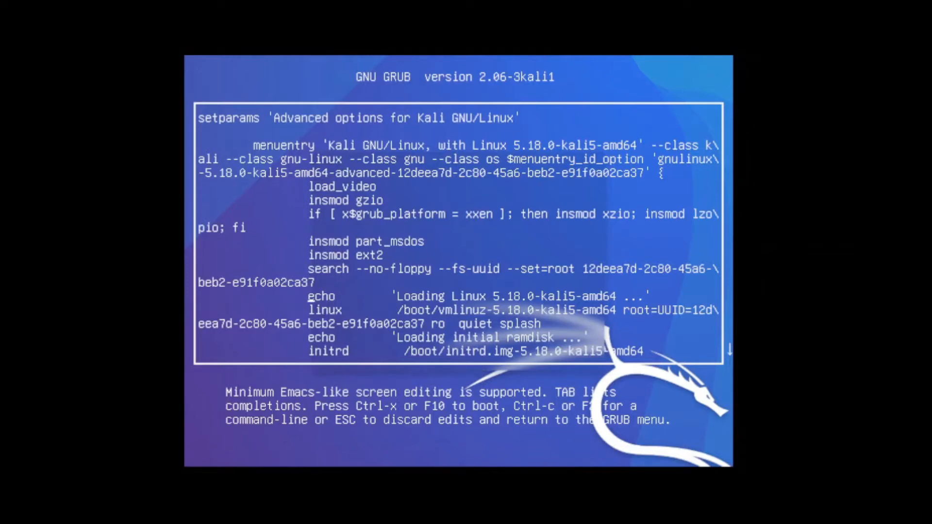
mouse_move(311, 317)
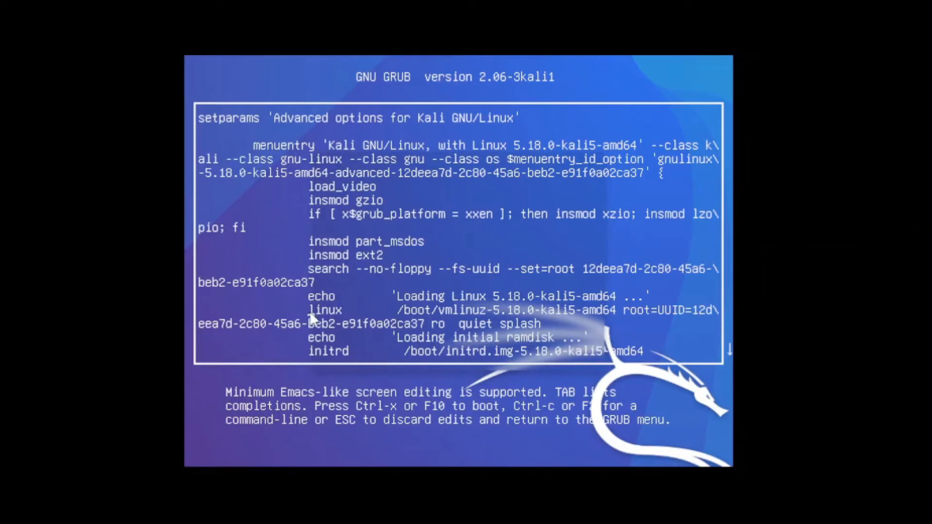
mouse_move(473, 373)
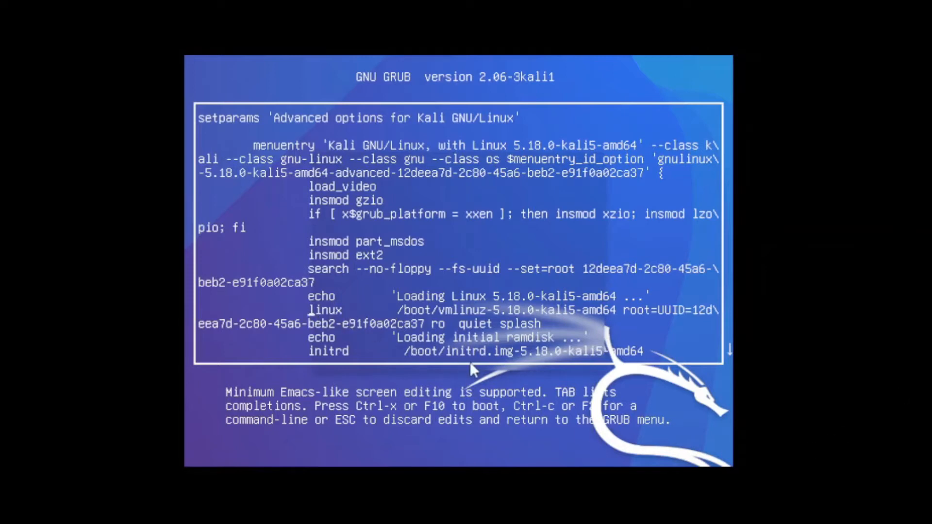
mouse_move(440, 389)
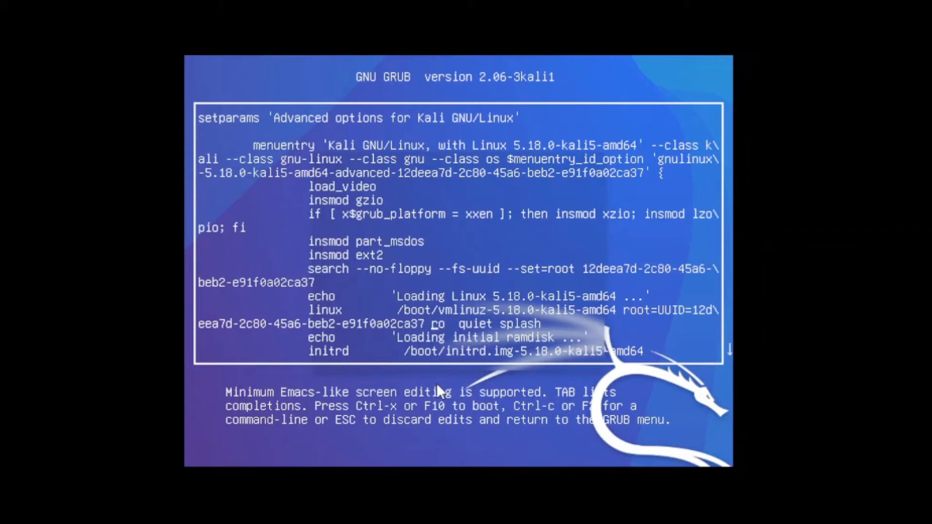
mouse_move(454, 338)
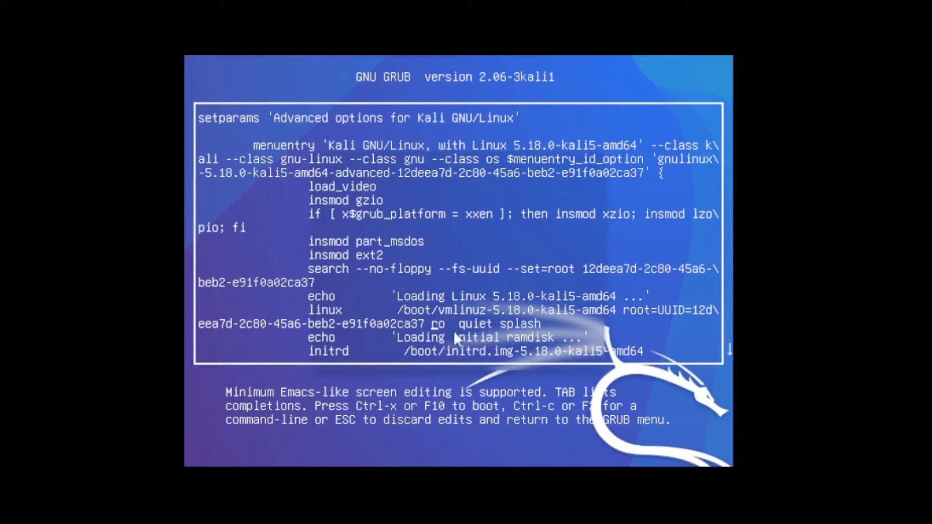
mouse_move(717, 341)
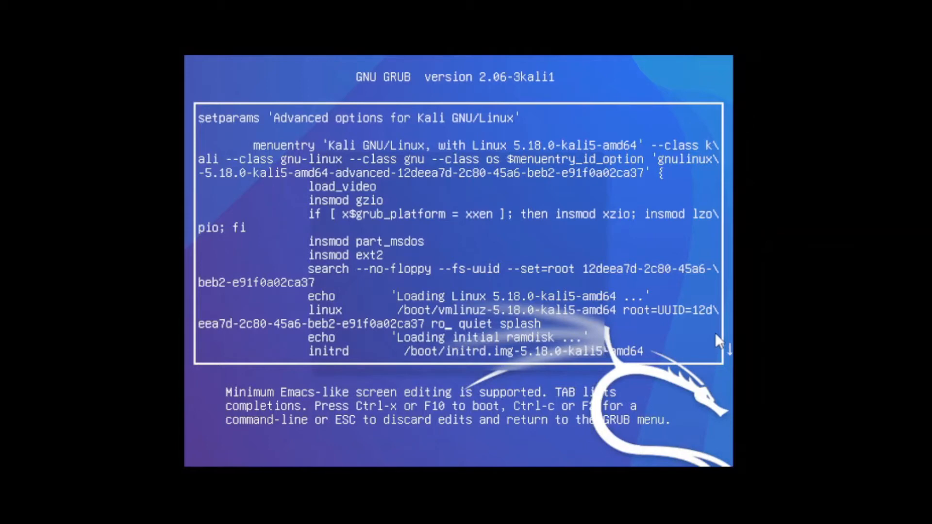
- Replace the kernel line's ro mount option with rw
type("rw")
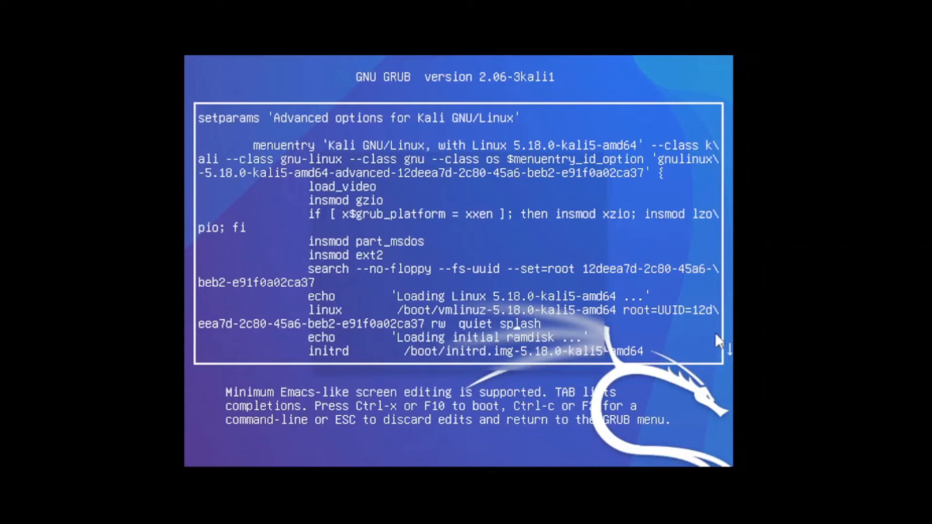
mouse_move(531, 354)
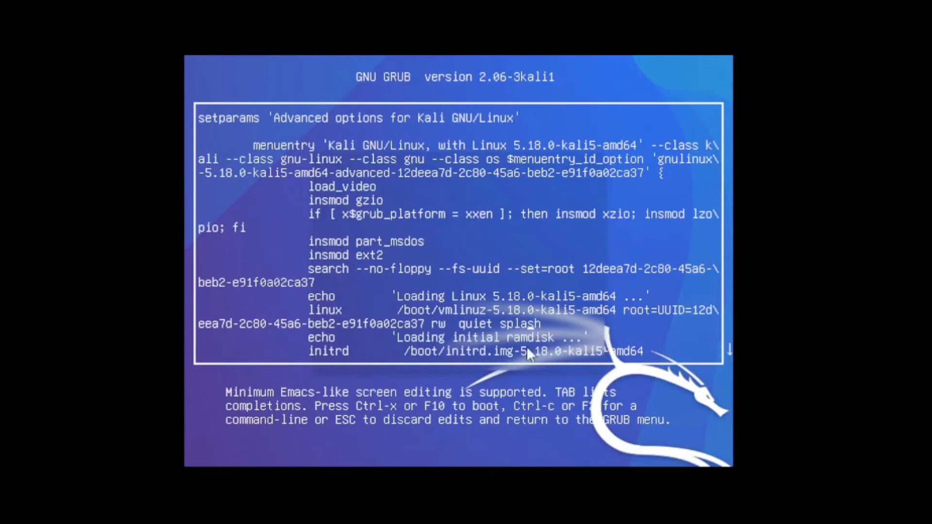
mouse_move(470, 338)
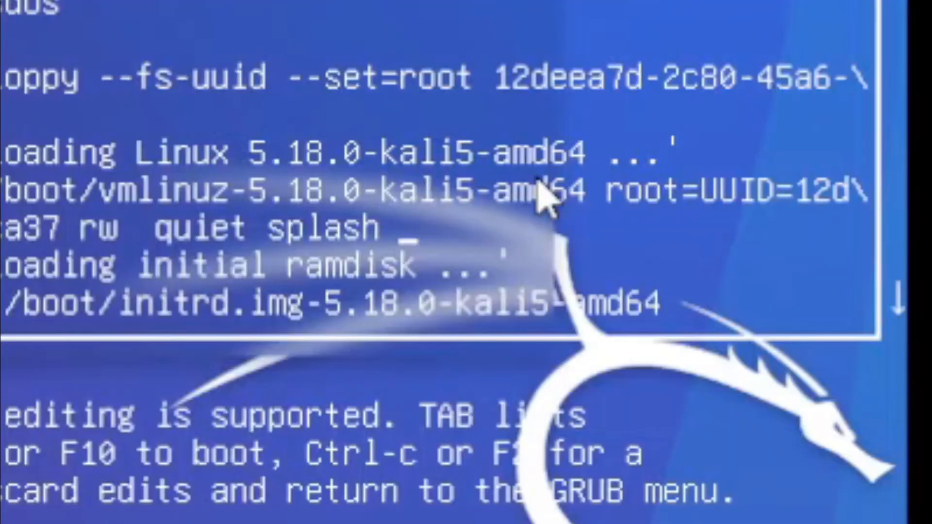
- Append init=/bin/bash to the kernel line and boot the edited entry into a root shell
type("init")
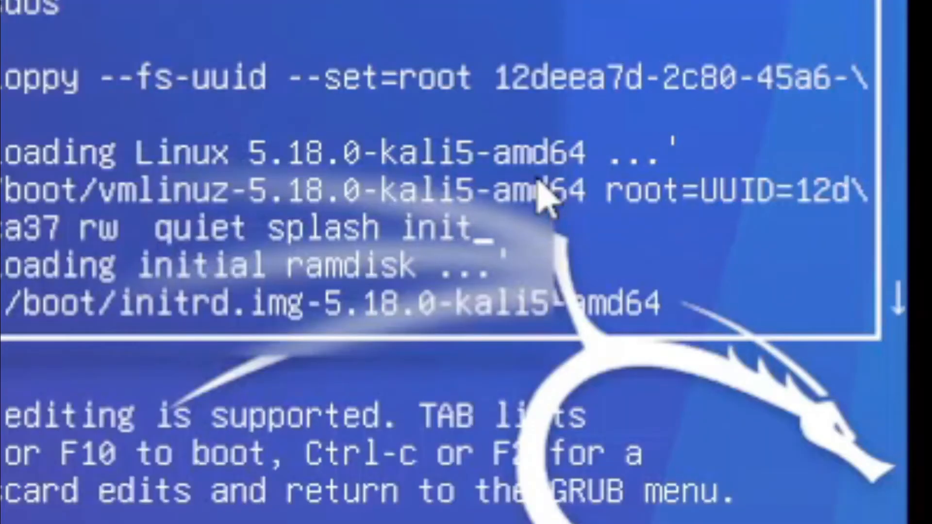
type("=/")
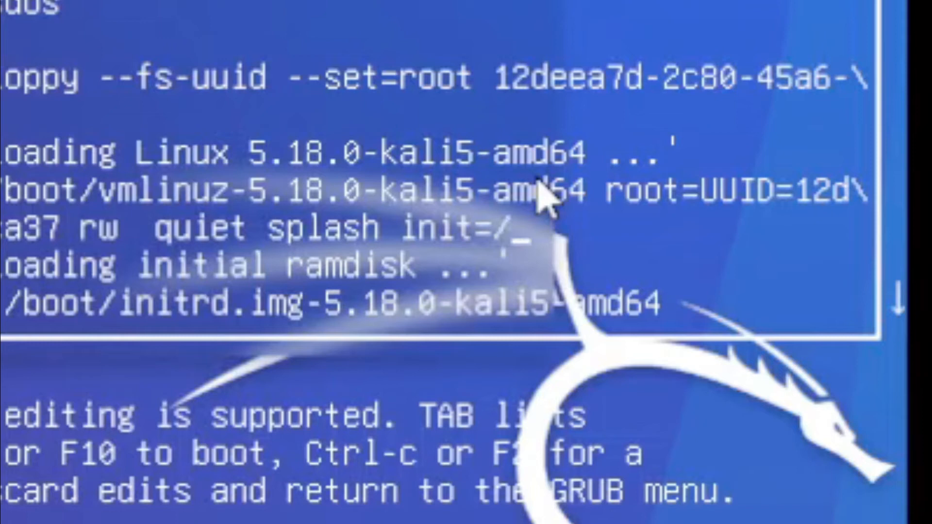
type("de")
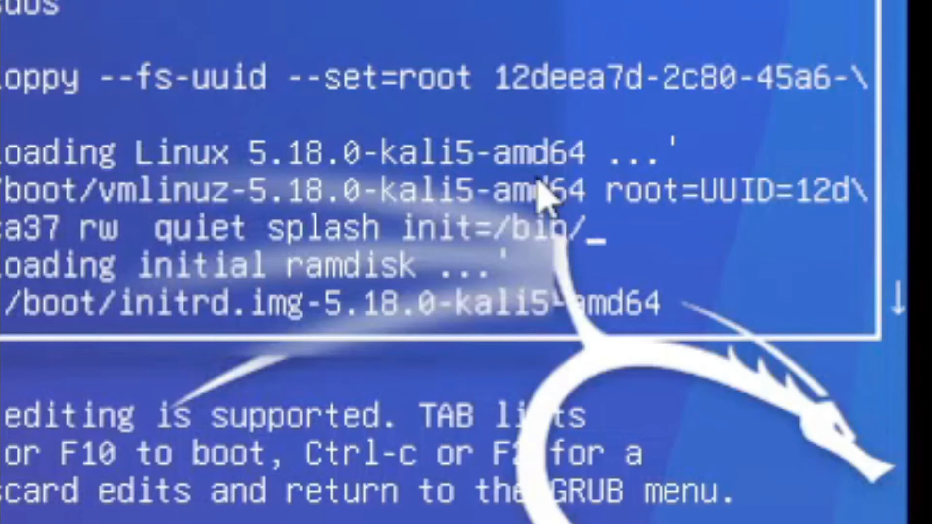
type("bash")
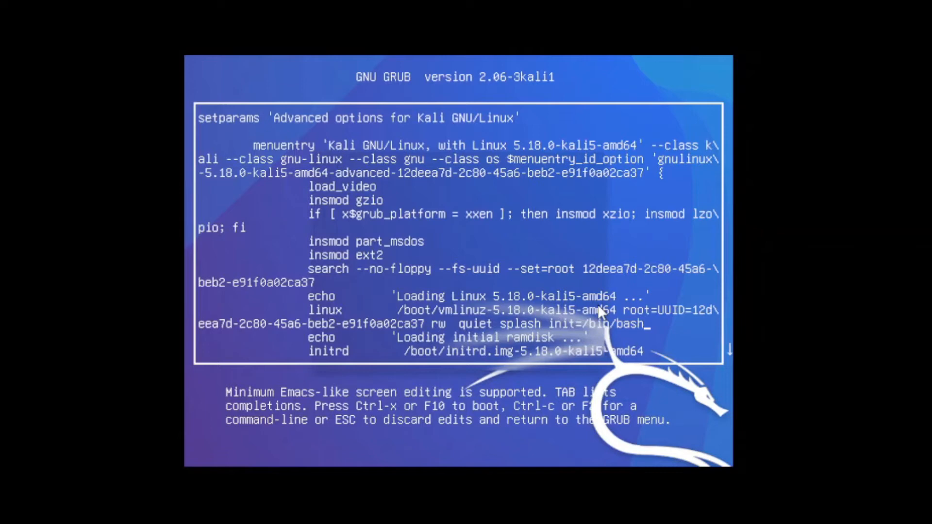
mouse_move(557, 284)
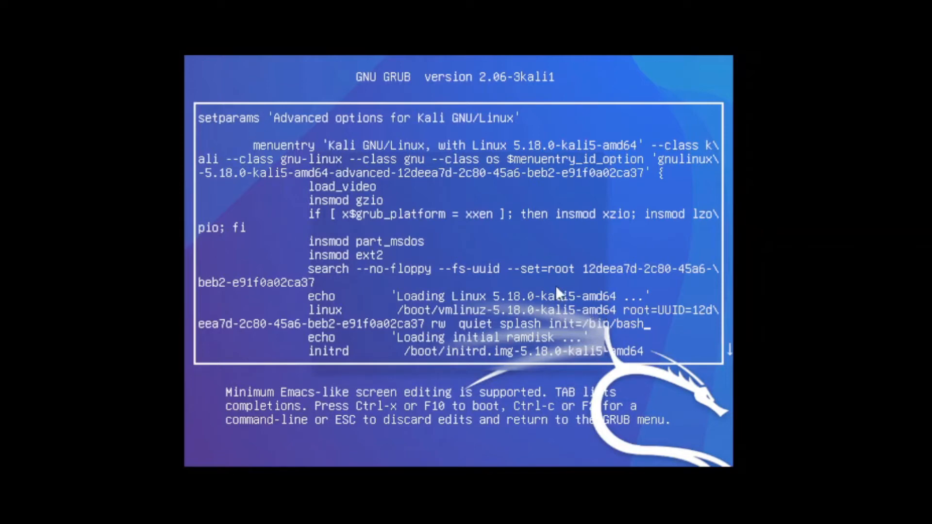
mouse_move(295, 340)
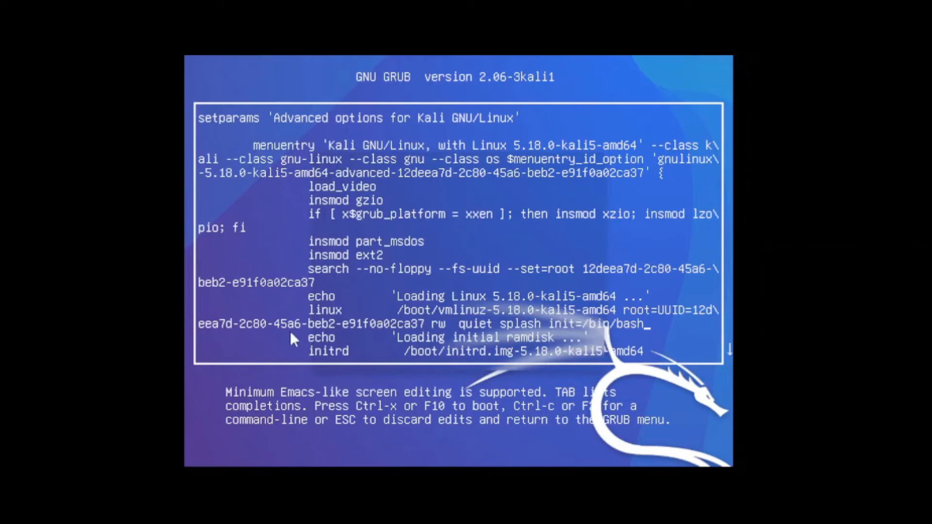
mouse_move(591, 309)
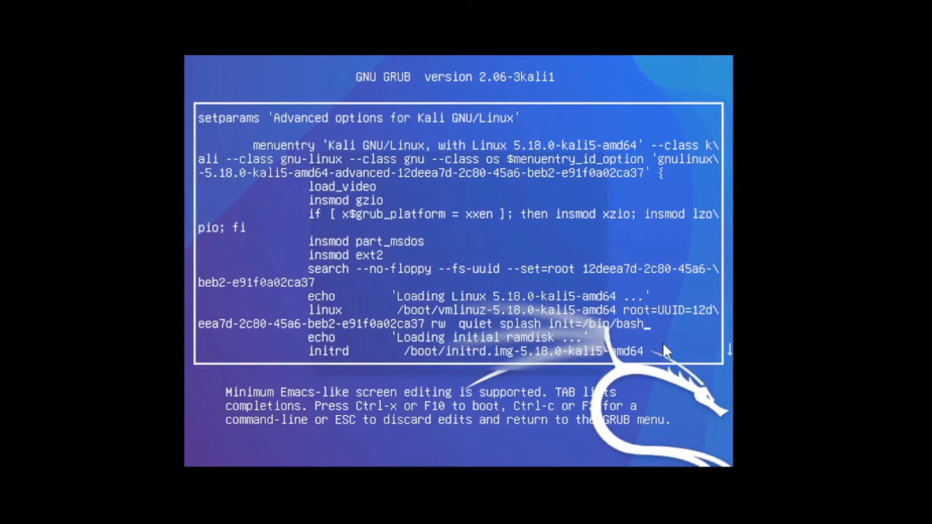
mouse_move(703, 326)
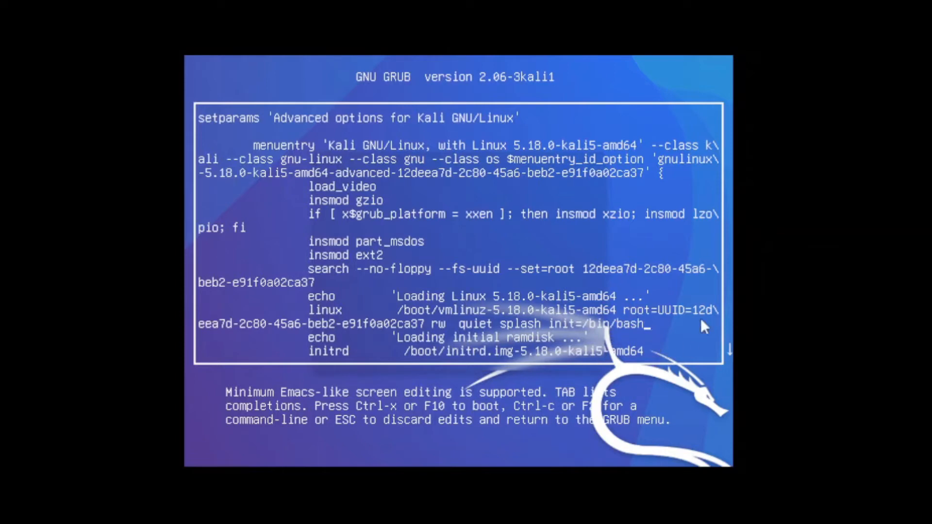
mouse_move(715, 332)
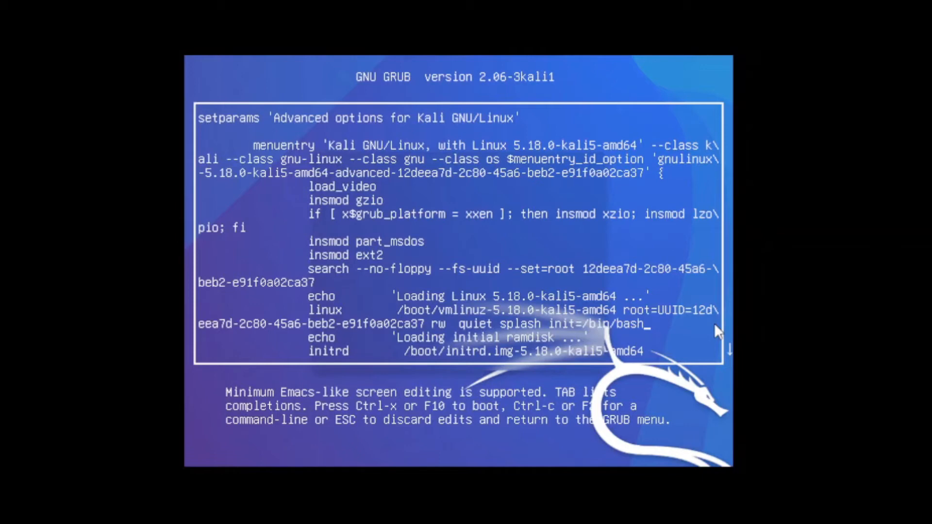
key("Escape")
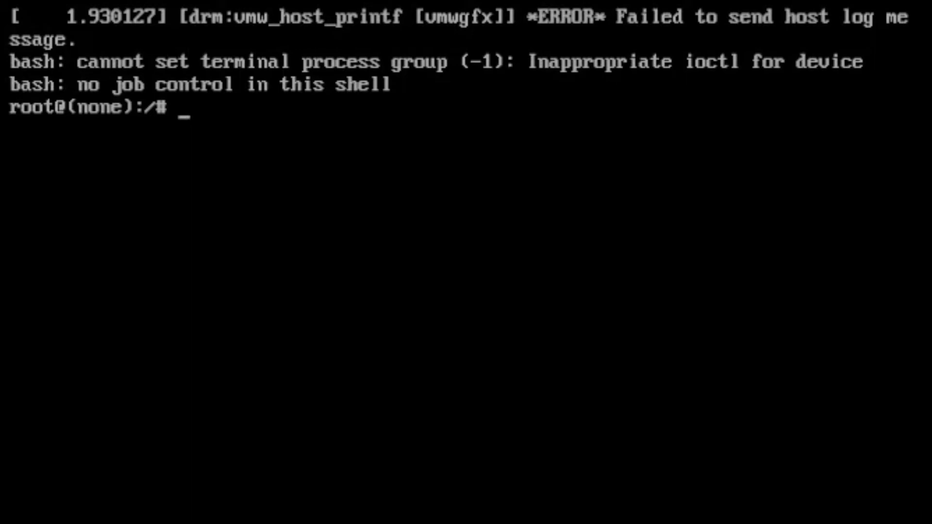
- Run passwd and enter the new root password twice until it reports updated successfully
type("pass")
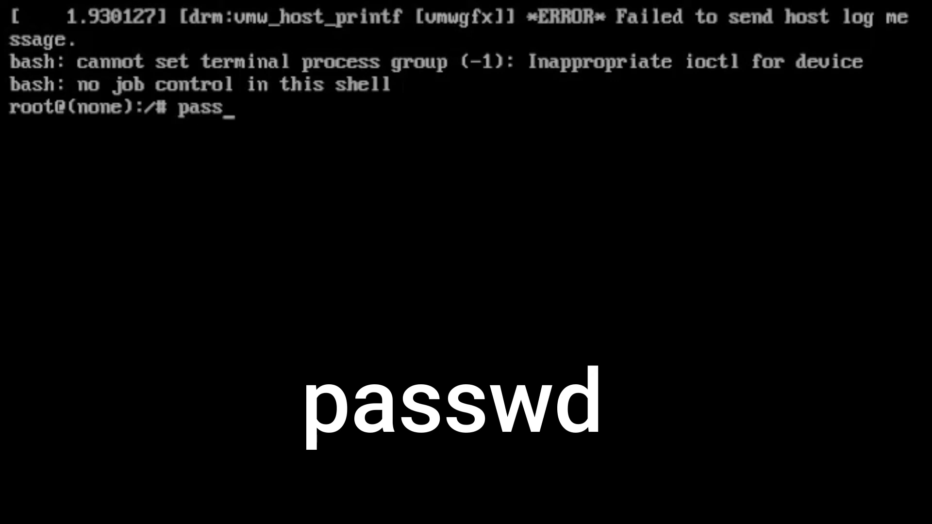
type("wd")
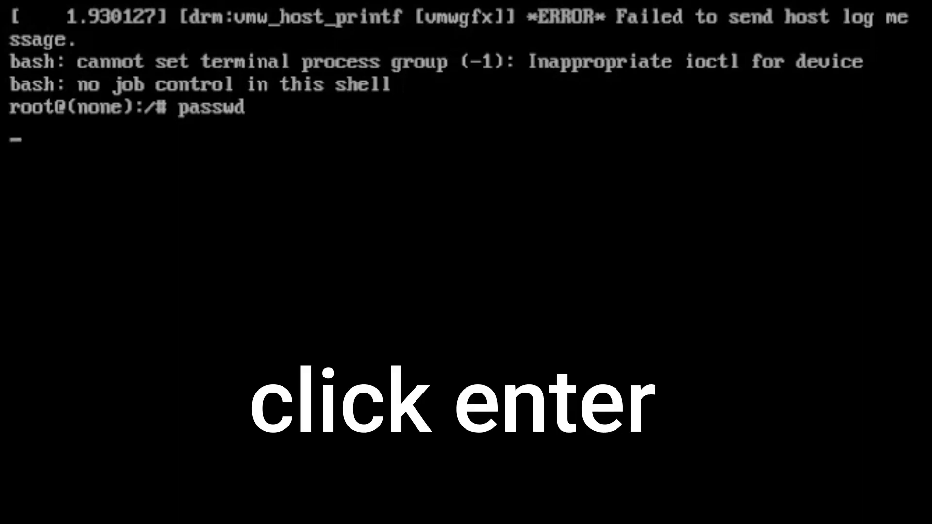
key("Enter")
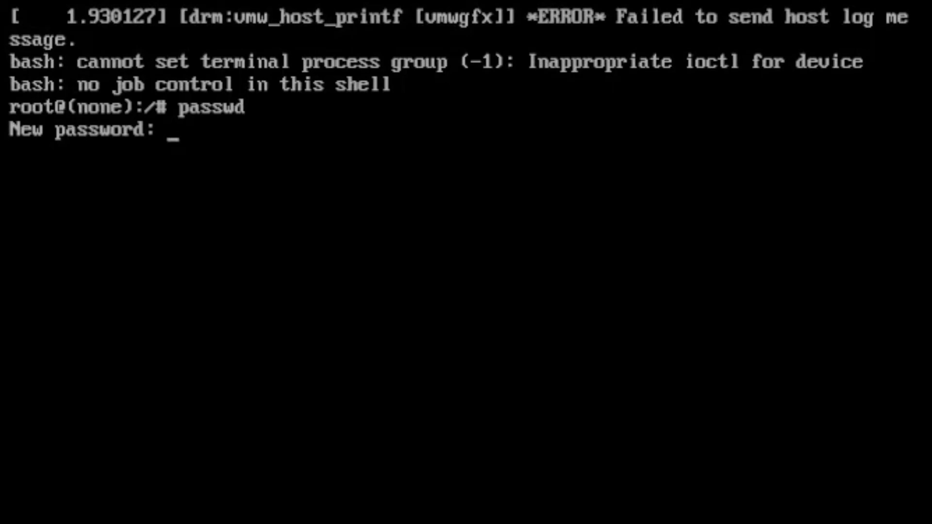
key("Enter")
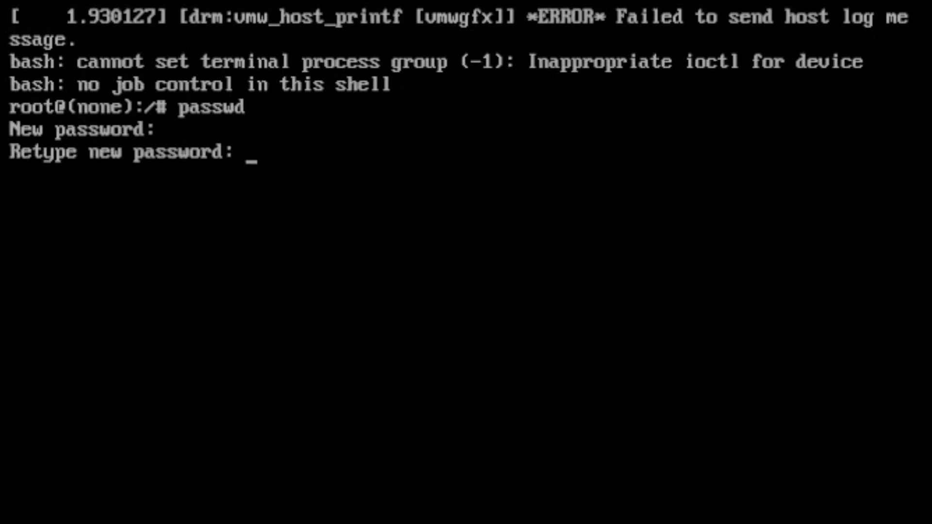
key("Enter")
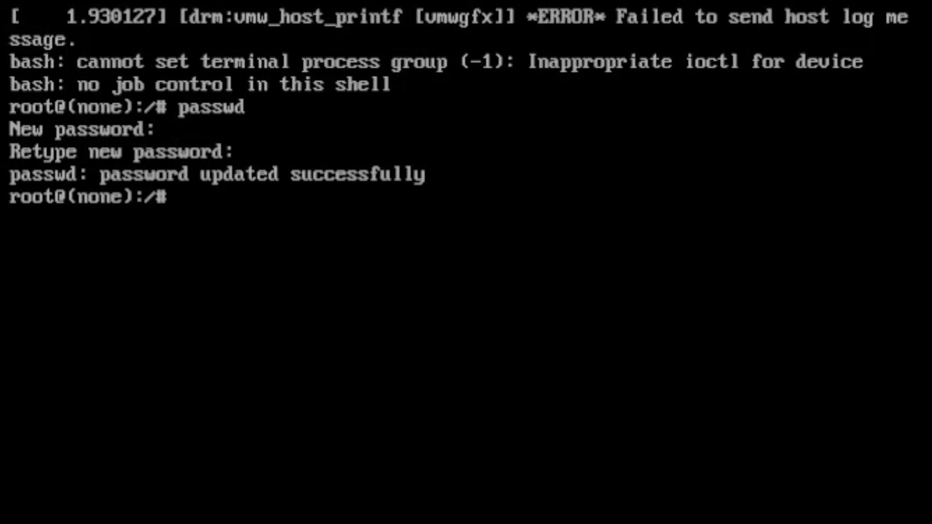
- Run passwd kali and submit the new password for the kali user
type("pass")
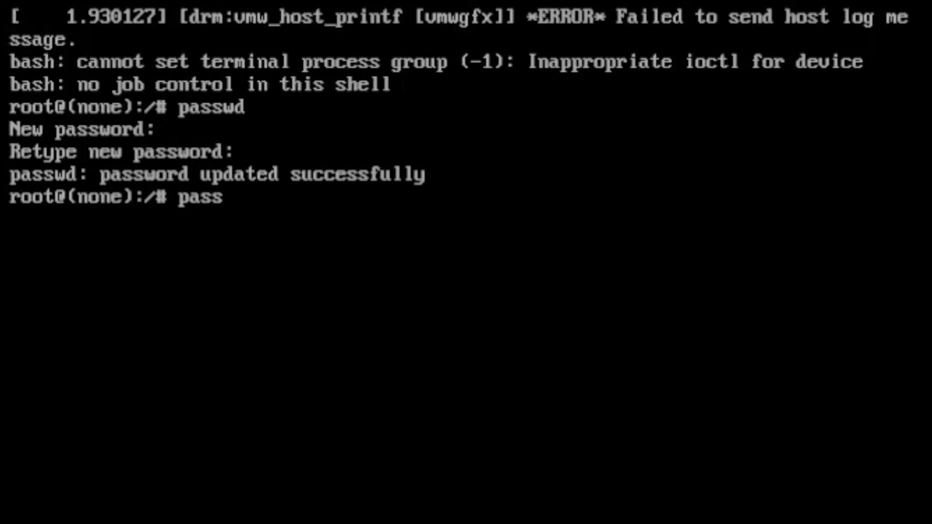
type("wd")
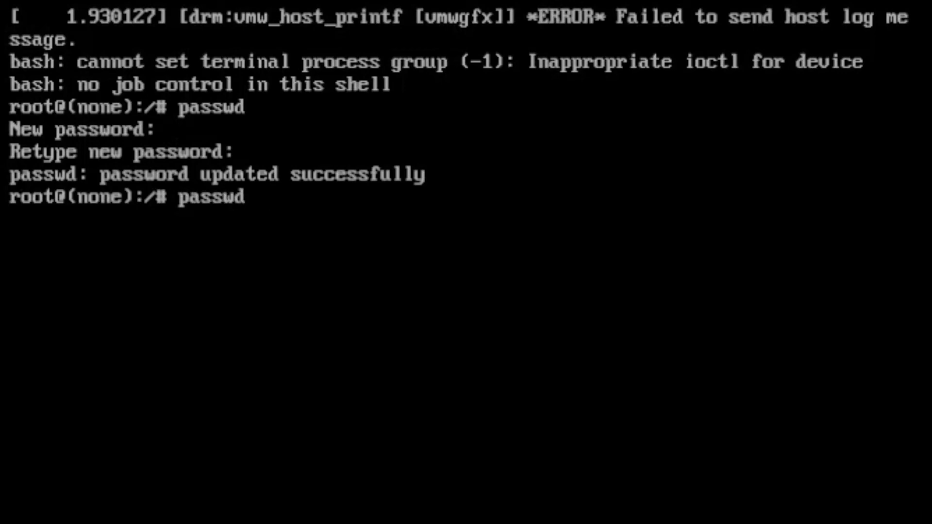
type("kla")
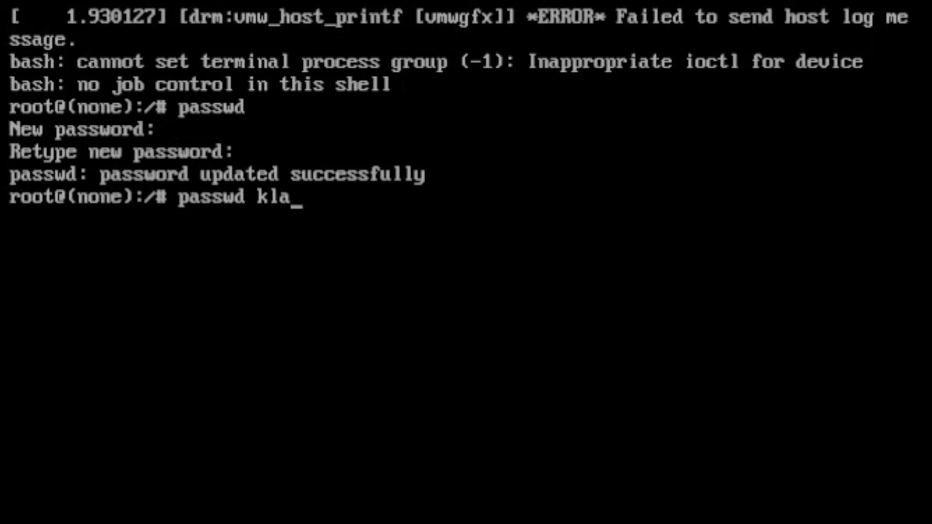
key("BackSpace")
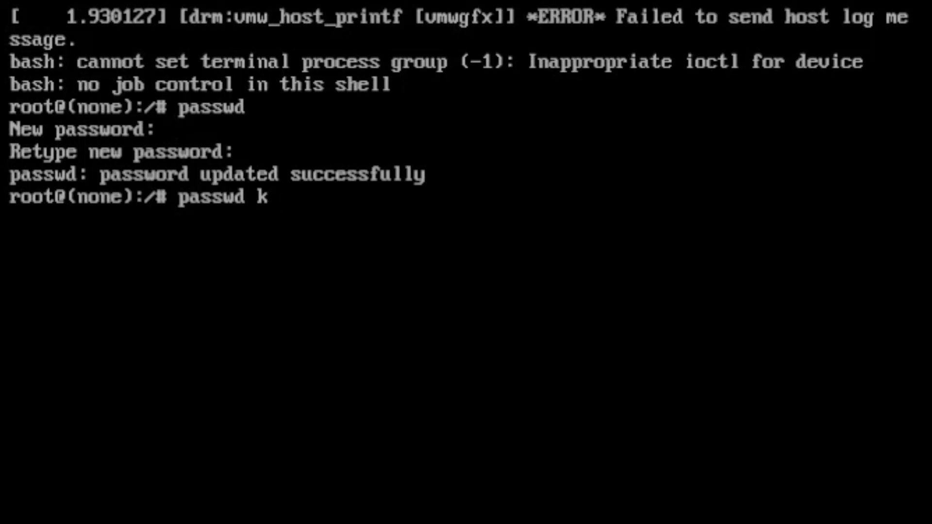
type("ali")
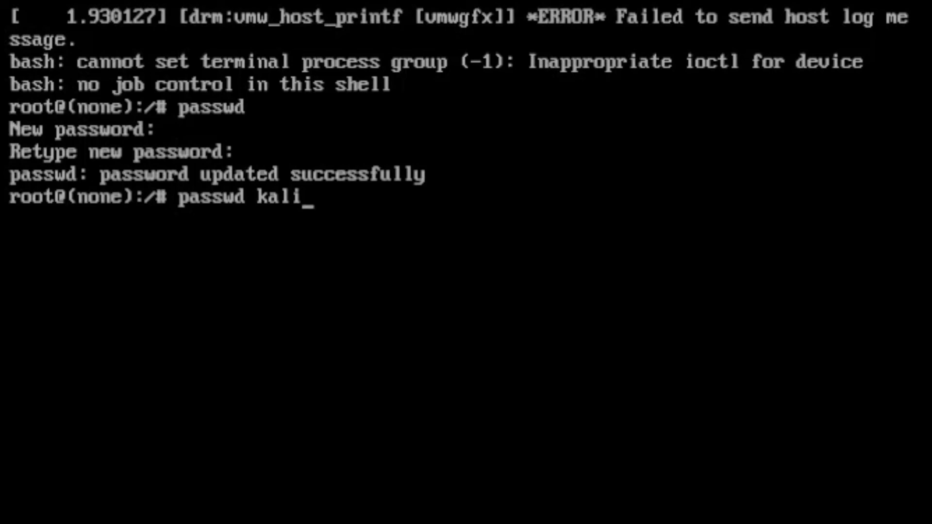
key("Enter")
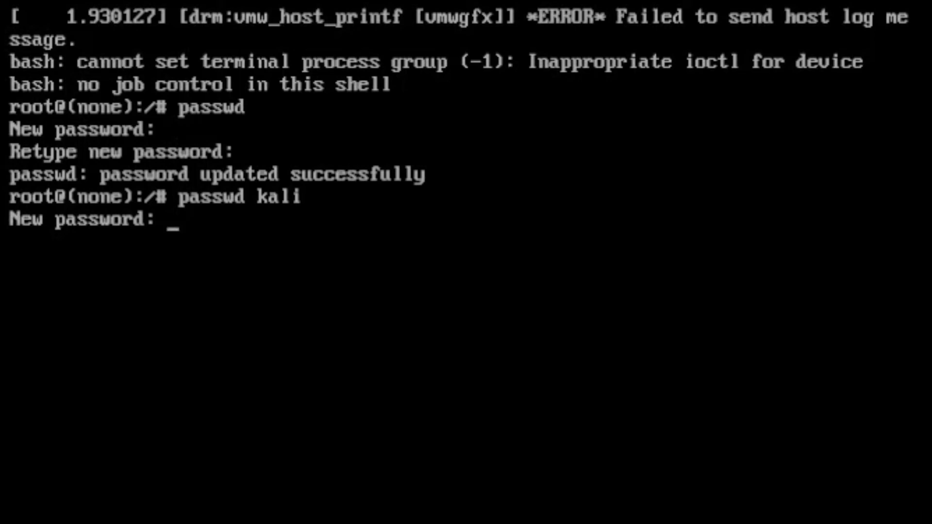
key("Enter")
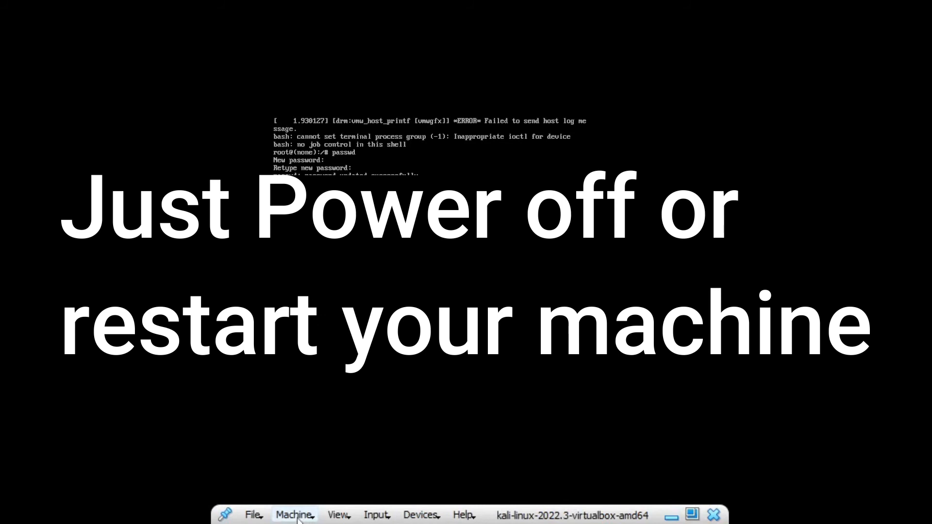
- Send an ACPI shutdown, then close and power off the kali-linux-2022.3 virtual machine
left_click(293, 515)
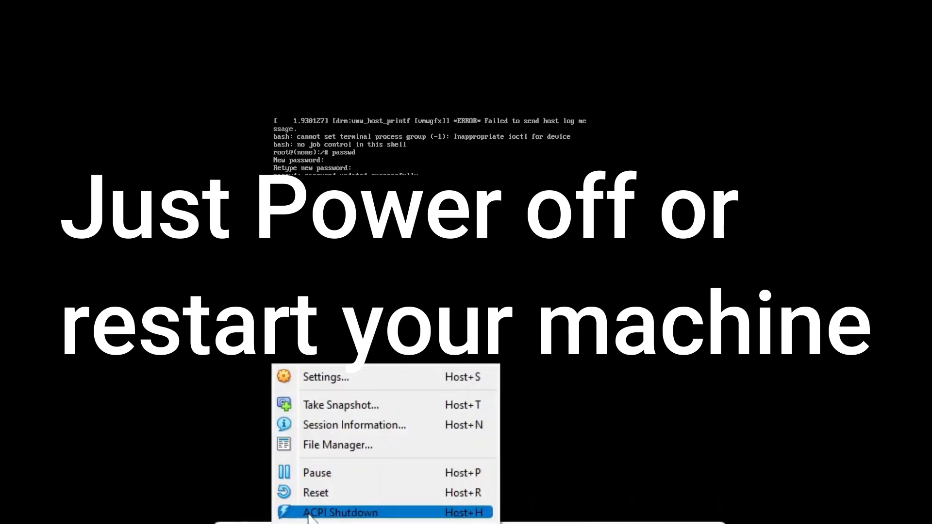
left_click(336, 512)
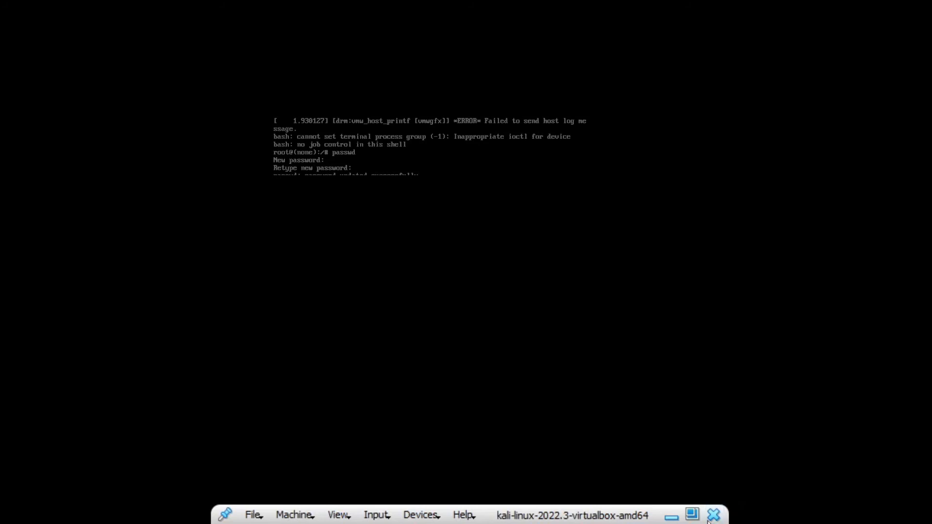
left_click(714, 512)
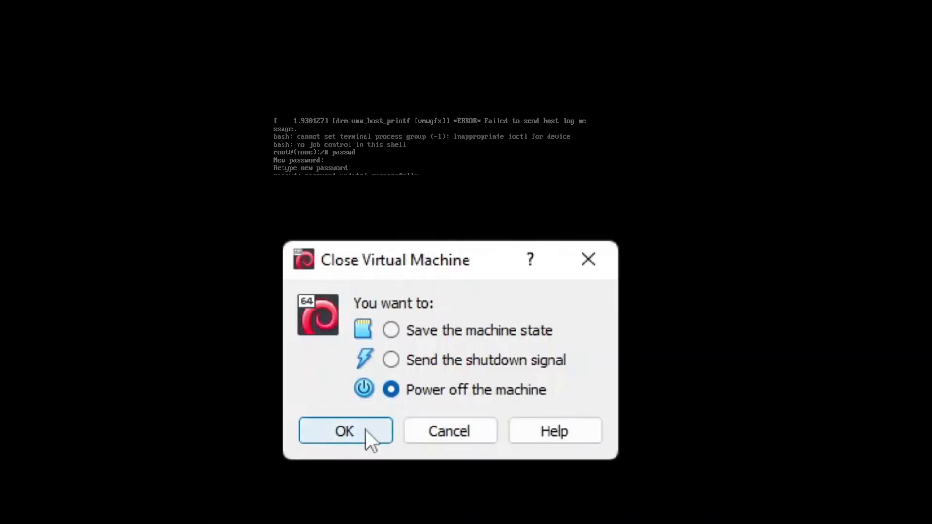
left_click(345, 431)
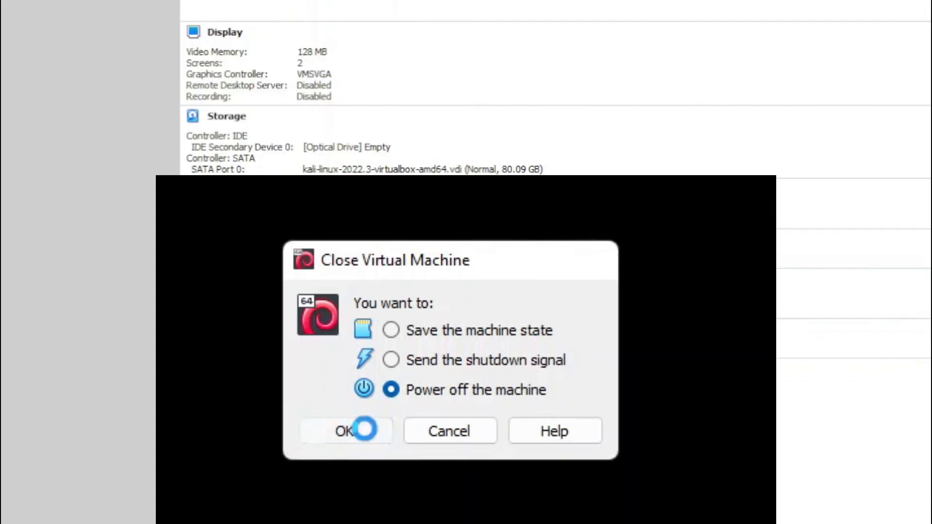
left_click(346, 431)
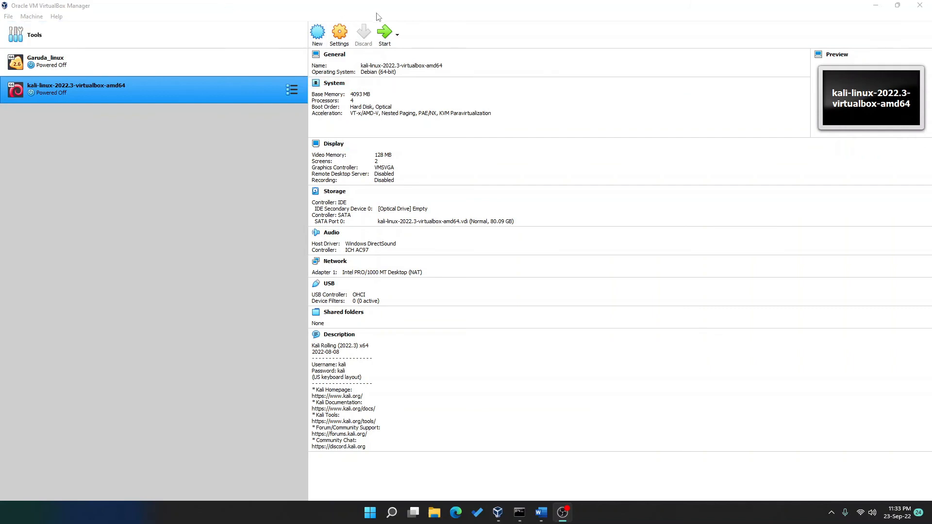
mouse_move(385, 31)
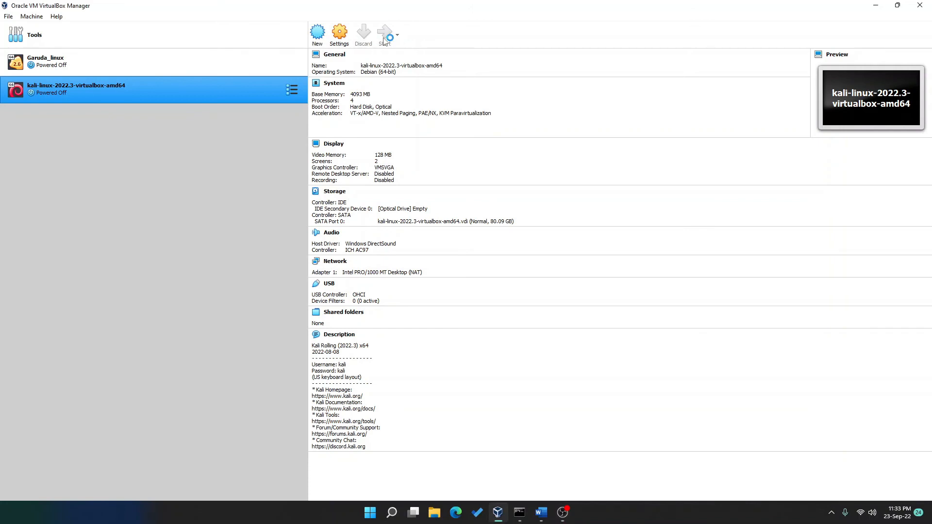
- Start the kali-linux VM and accept switching it to full-screen mode
left_click(385, 33)
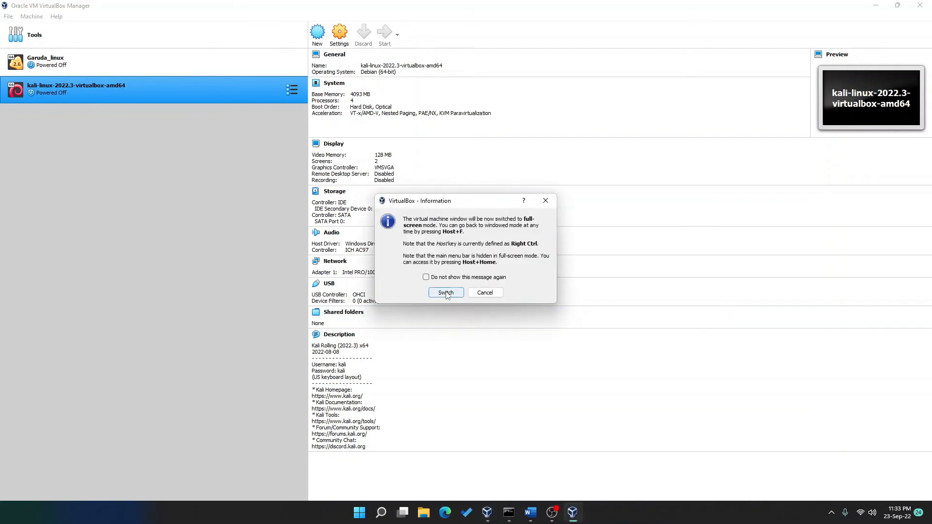
left_click(446, 292)
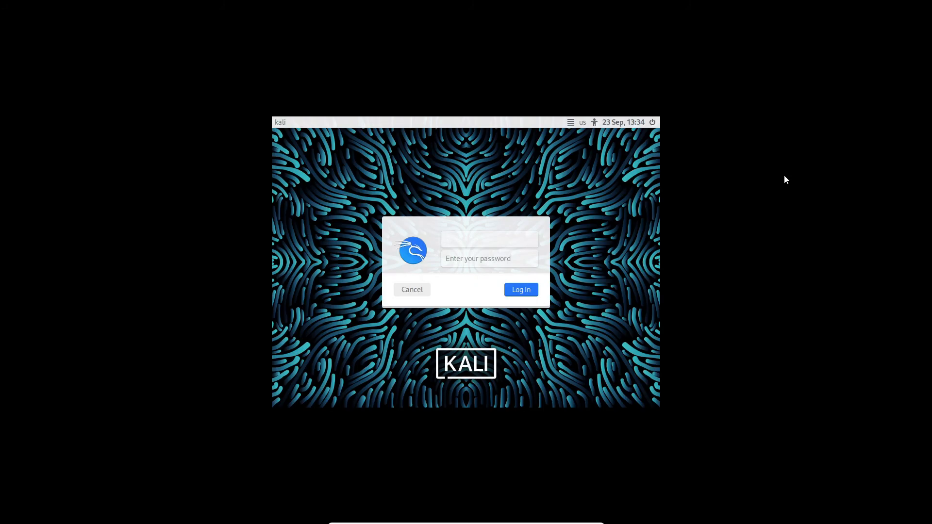
- Log in as kali with the newly reset password and reach the desktop
type("kali")
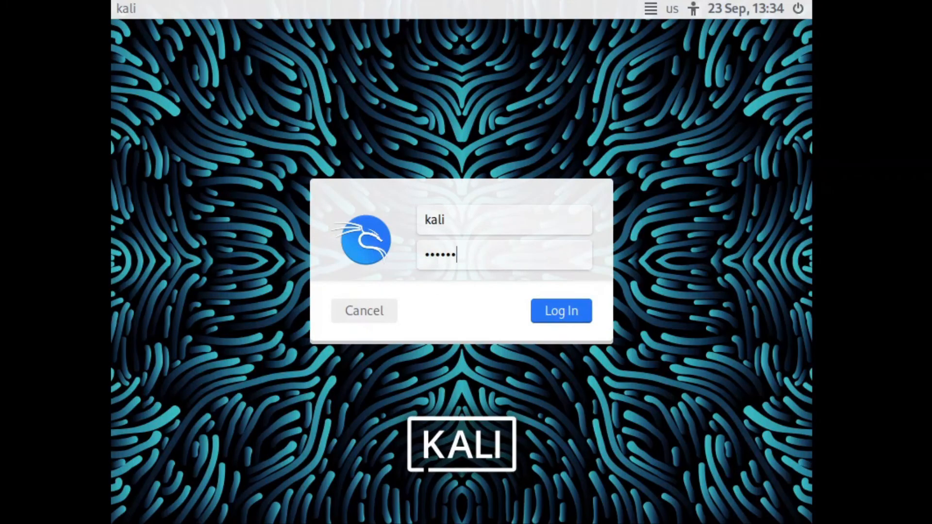
left_click(561, 311)
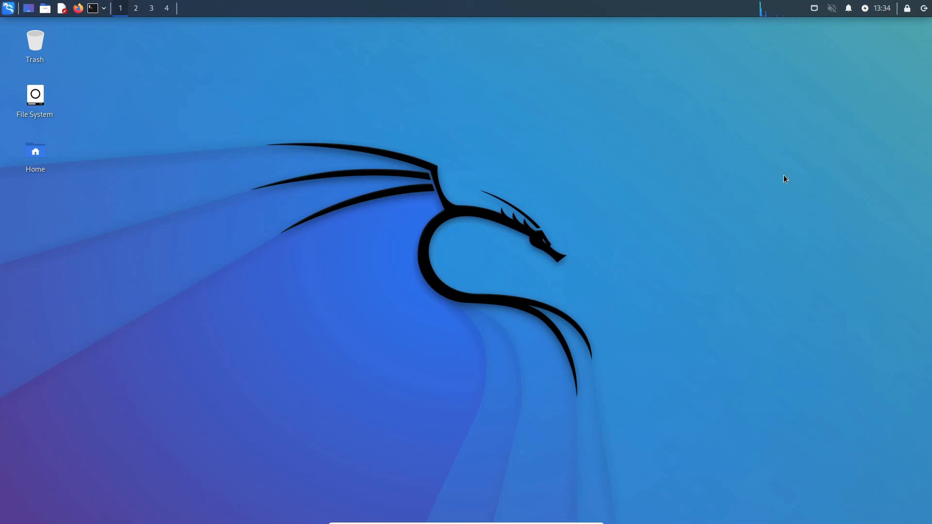
mouse_move(779, 265)
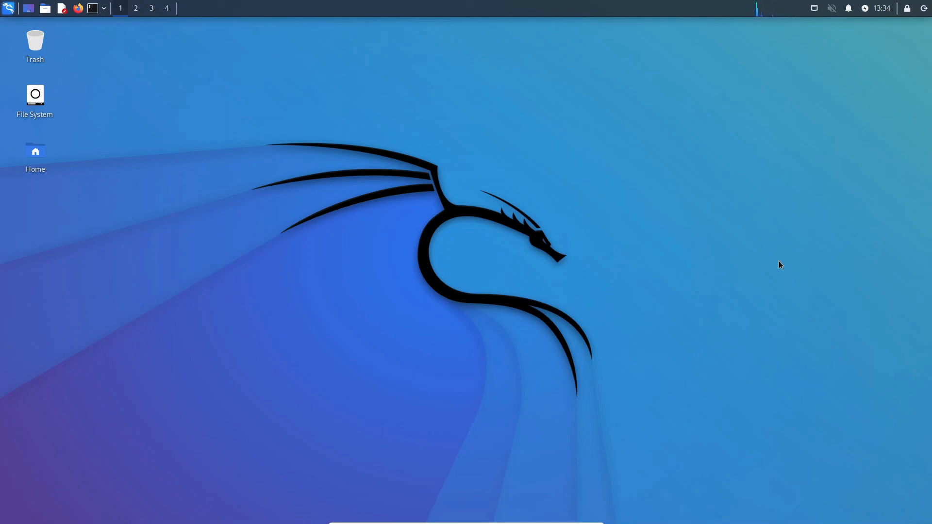
mouse_move(783, 254)
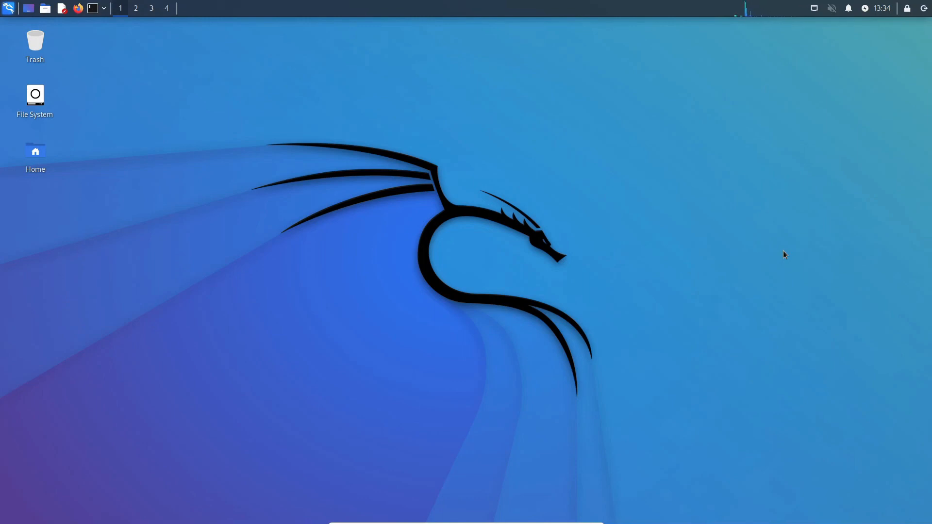
mouse_move(791, 259)
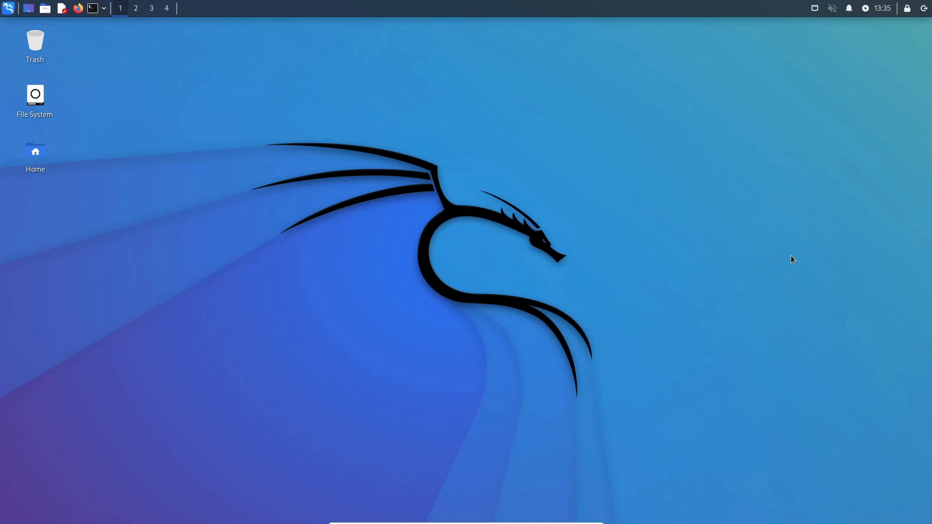
mouse_move(834, 156)
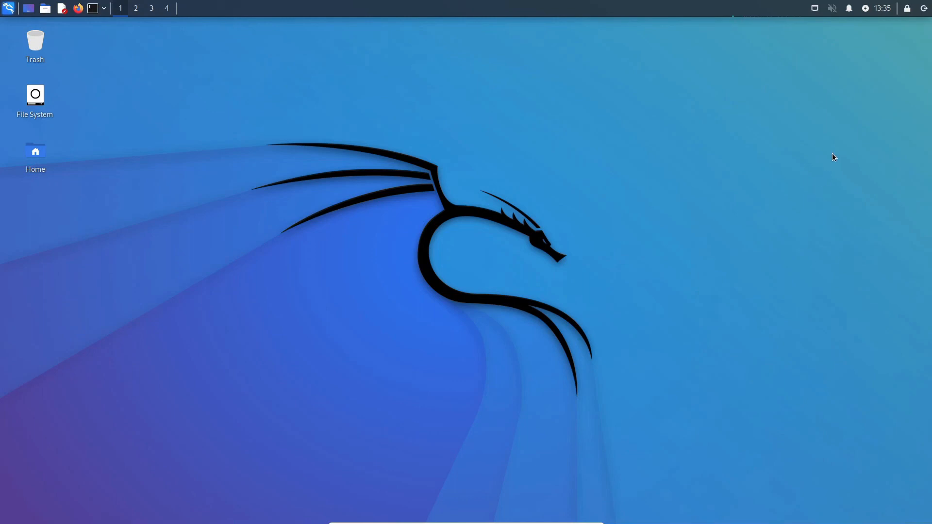